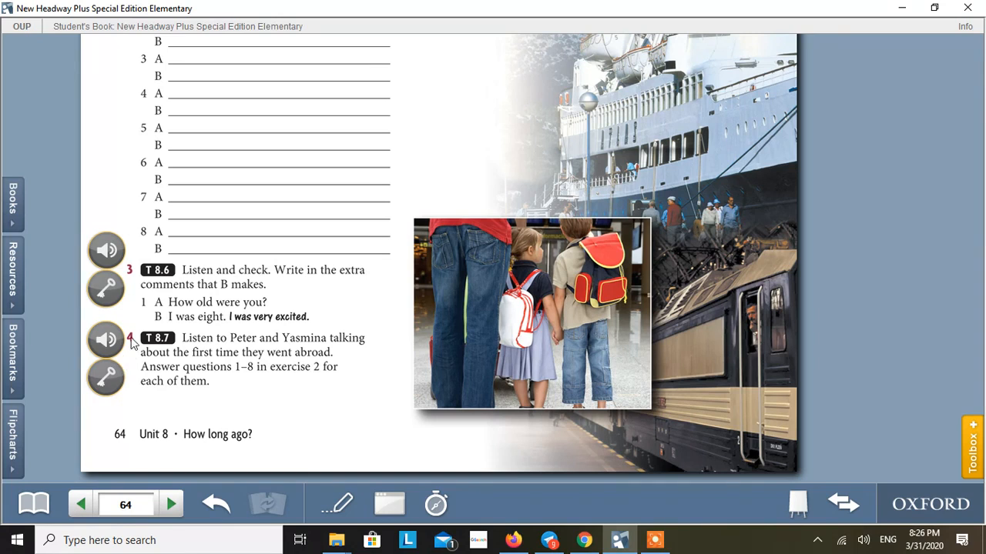
{"action": "mouse_move", "coordinate": [323, 344]}
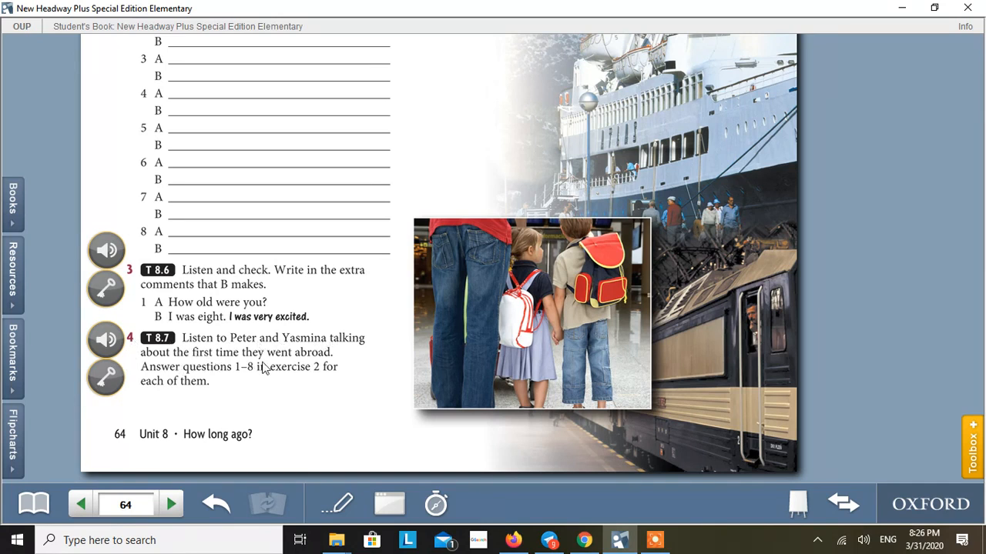
{"action": "mouse_move", "coordinate": [223, 382]}
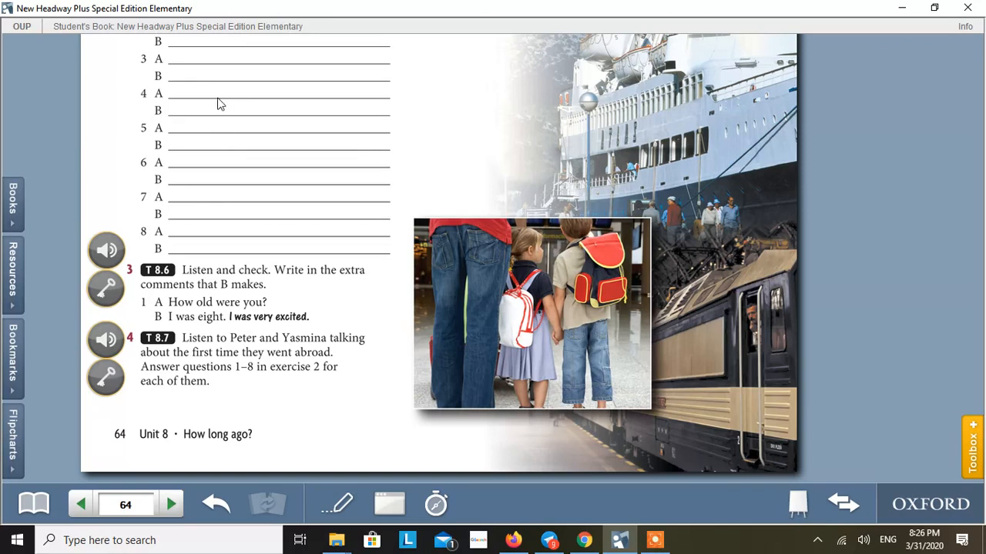
{"action": "mouse_move", "coordinate": [246, 392]}
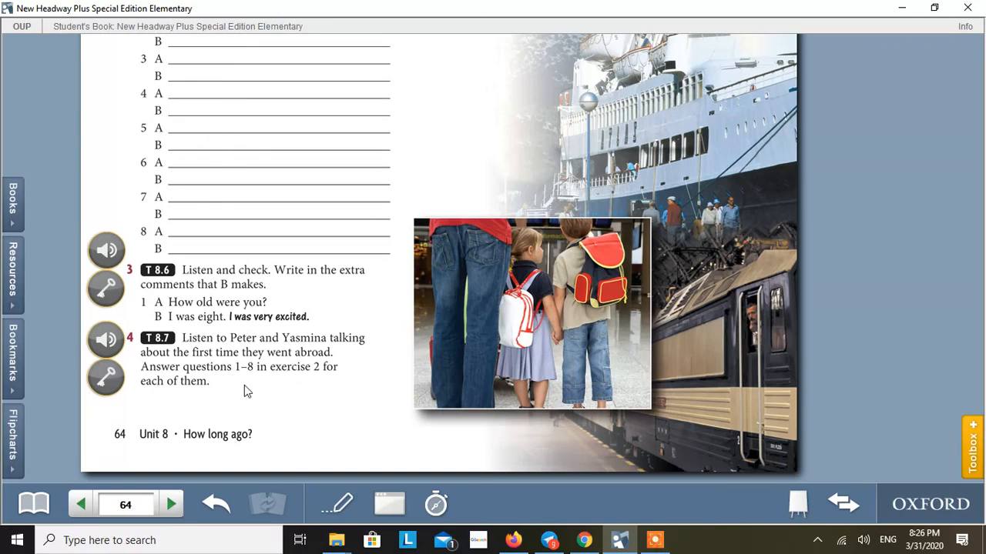
{"action": "mouse_move", "coordinate": [259, 148]}
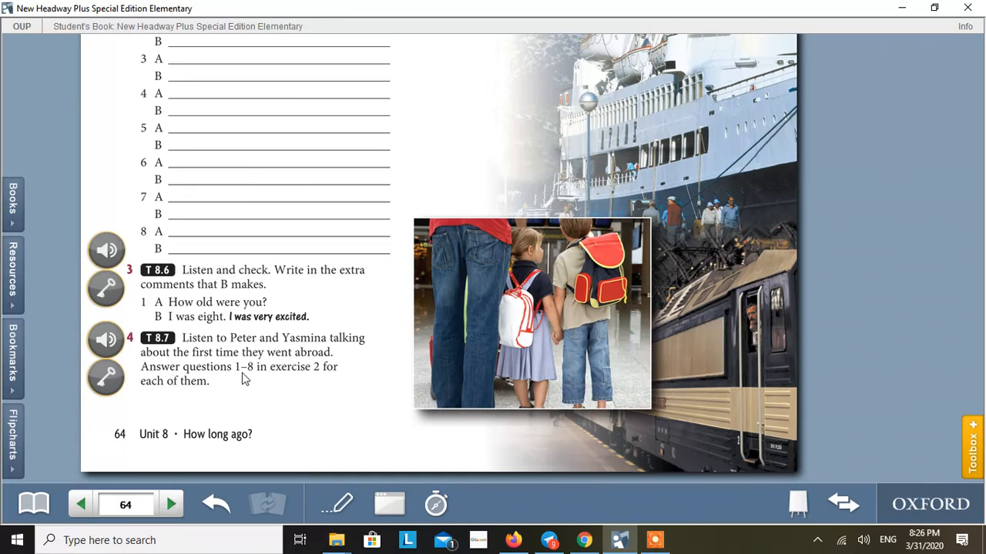
{"action": "mouse_move", "coordinate": [182, 400]}
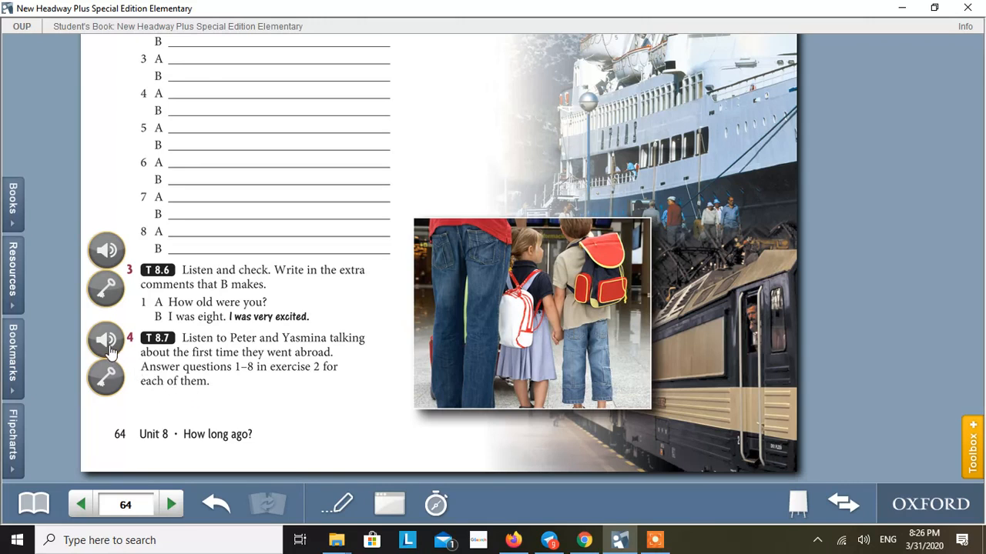
Start track T 8.7 playing from the speaker icon beside exercise 4
{"action": "left_click", "coordinate": [104, 339]}
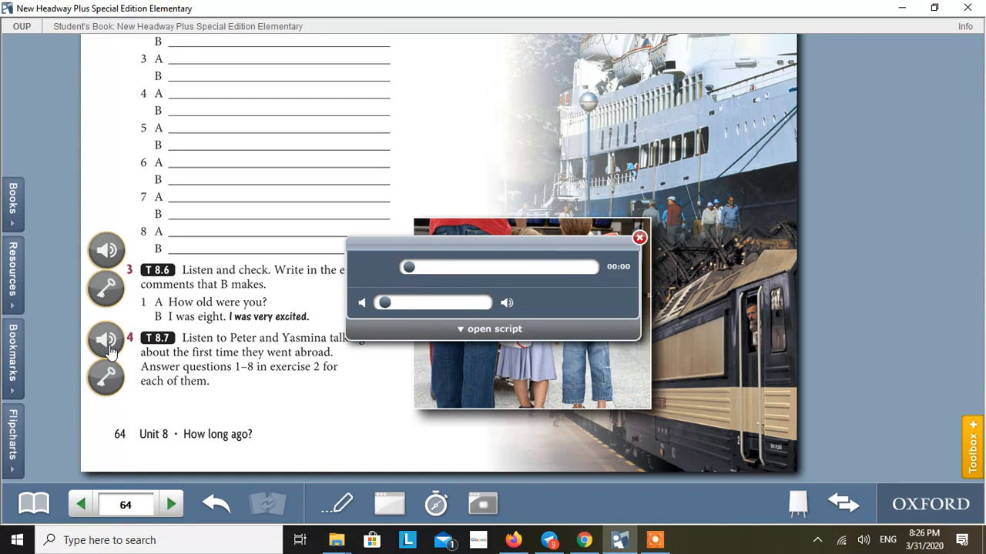
{"action": "mouse_move", "coordinate": [373, 276]}
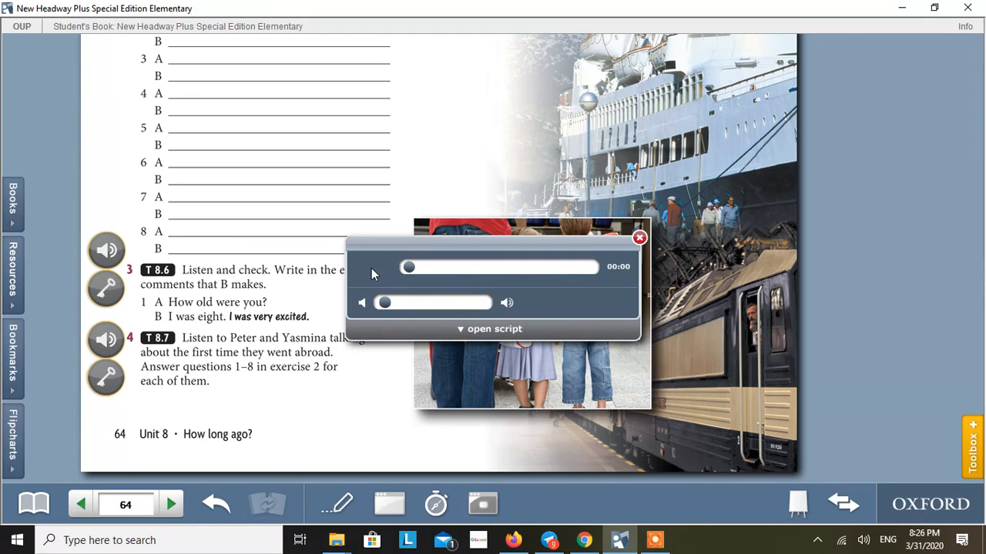
{"action": "left_click", "coordinate": [374, 268]}
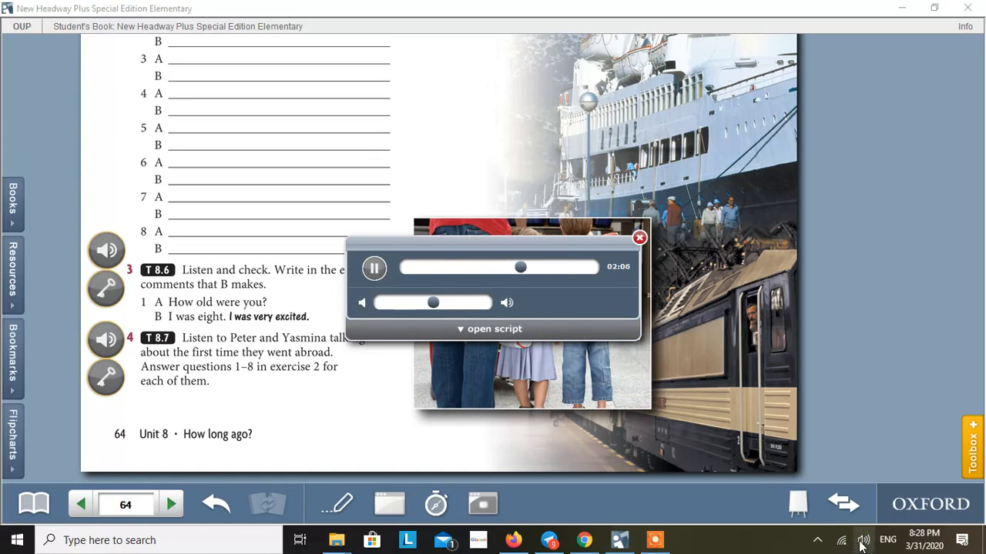
Lower the Windows speaker volume from 96 to 35 while track 8.7 continues
{"action": "left_click", "coordinate": [862, 539]}
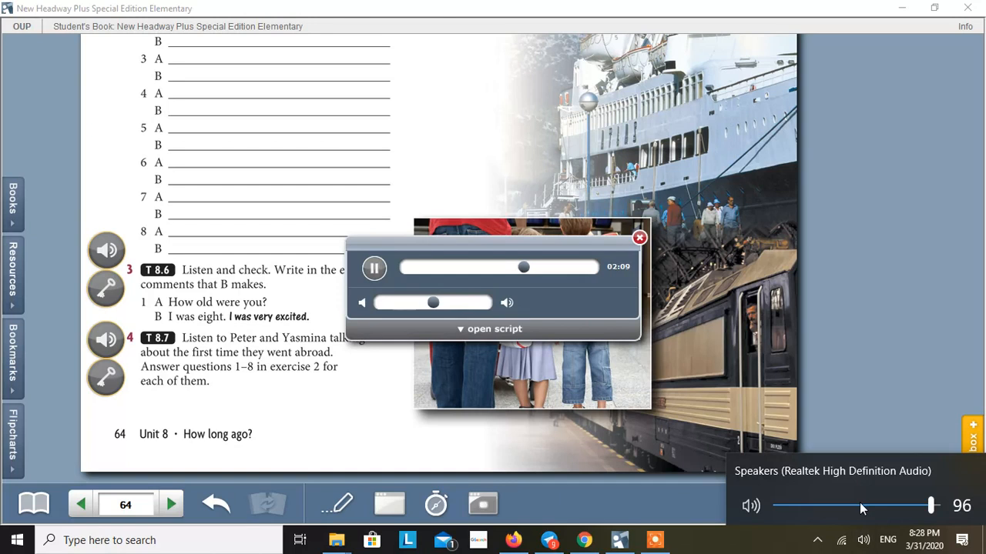
{"action": "left_click_drag", "start_coordinate": [932, 505], "coordinate": [861, 505]}
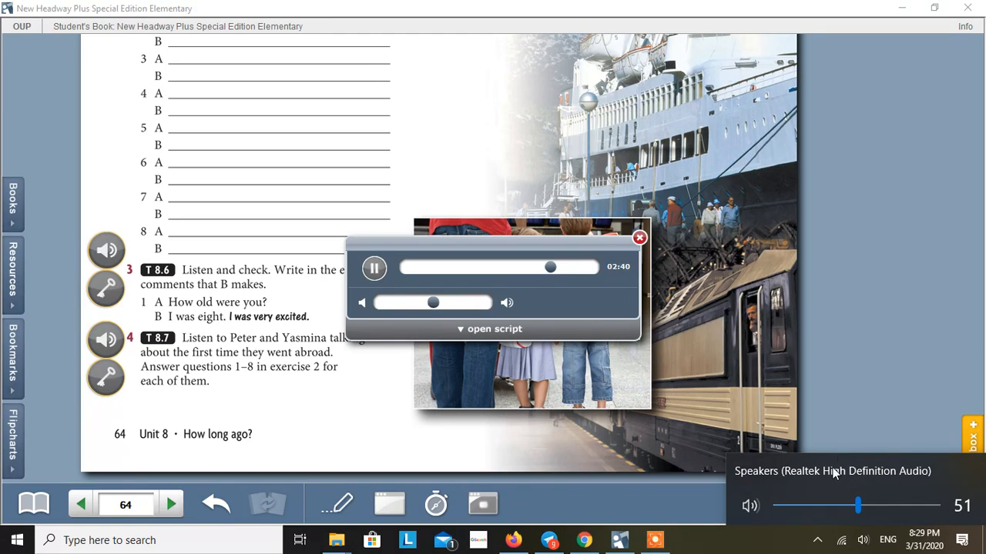
{"action": "left_click_drag", "start_coordinate": [856, 505], "coordinate": [831, 505]}
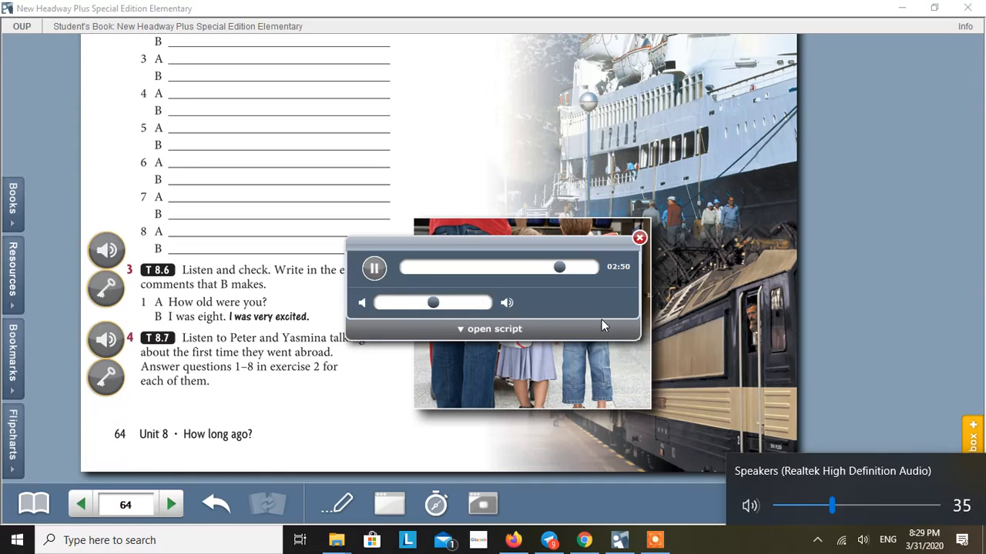
{"action": "mouse_move", "coordinate": [582, 246]}
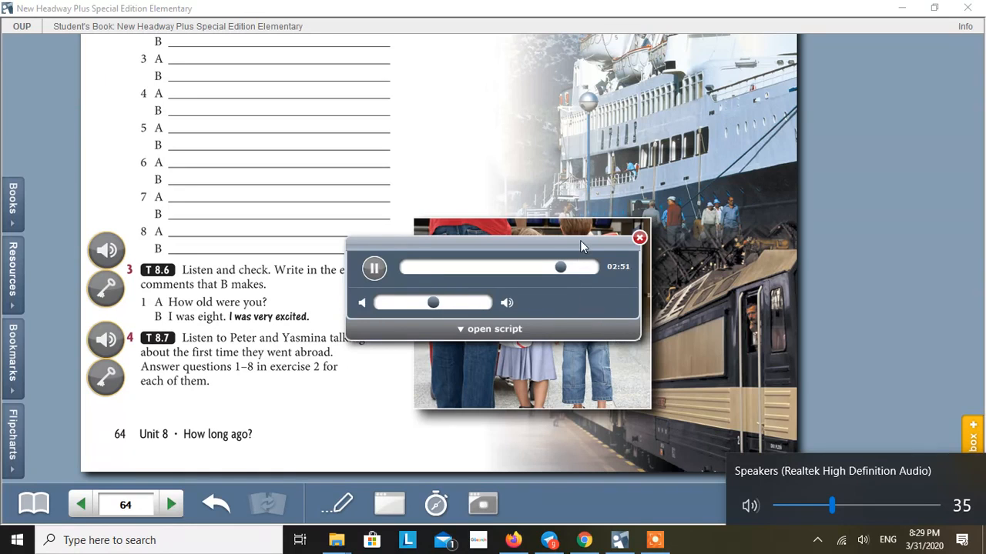